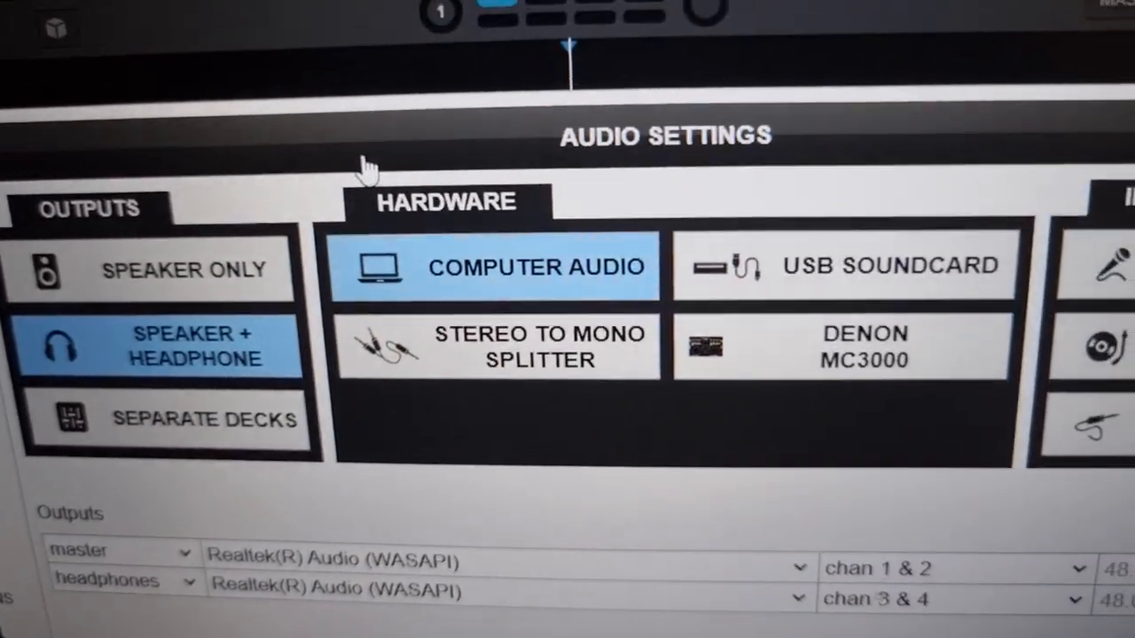
Choose the DENON MC3000 hardware preset as the audio output device
scroll(down, 3)
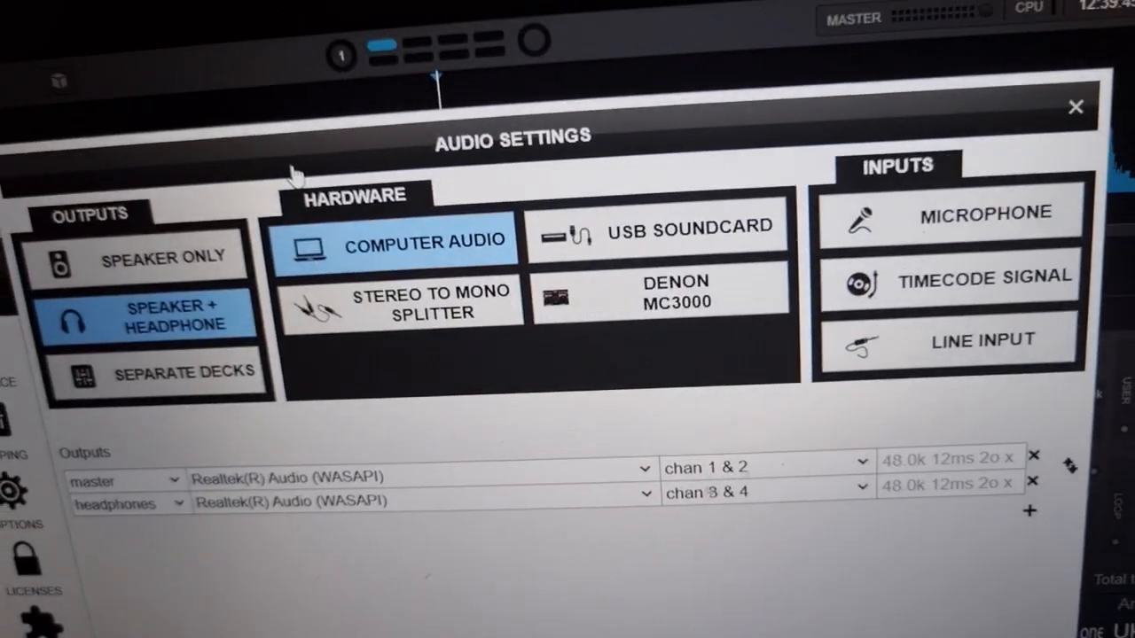
scroll(down, 3)
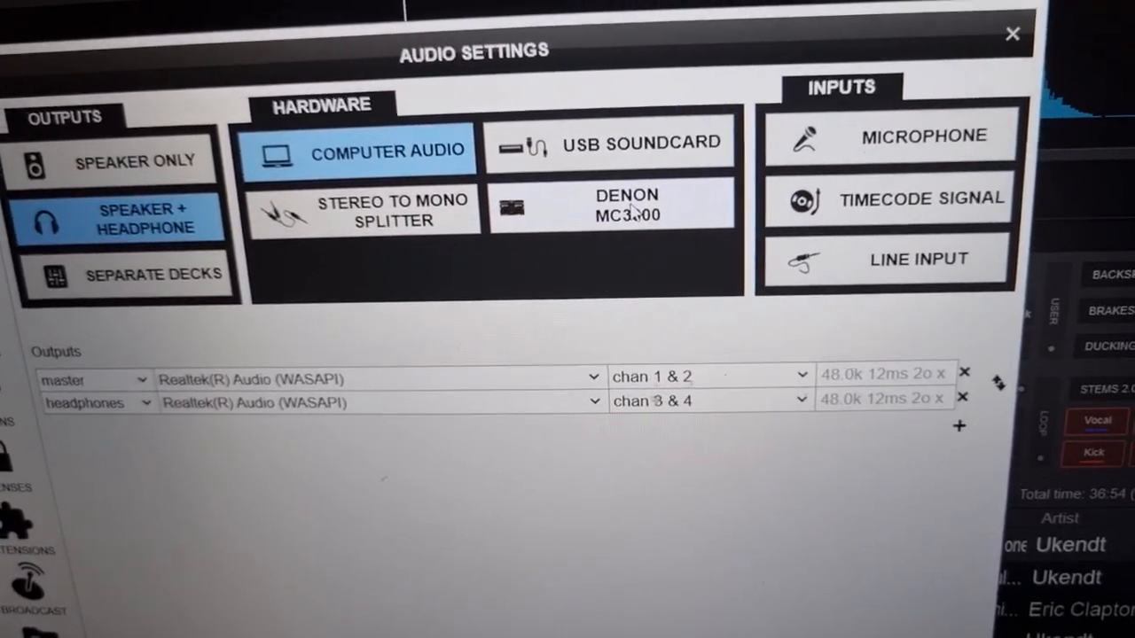
click(624, 204)
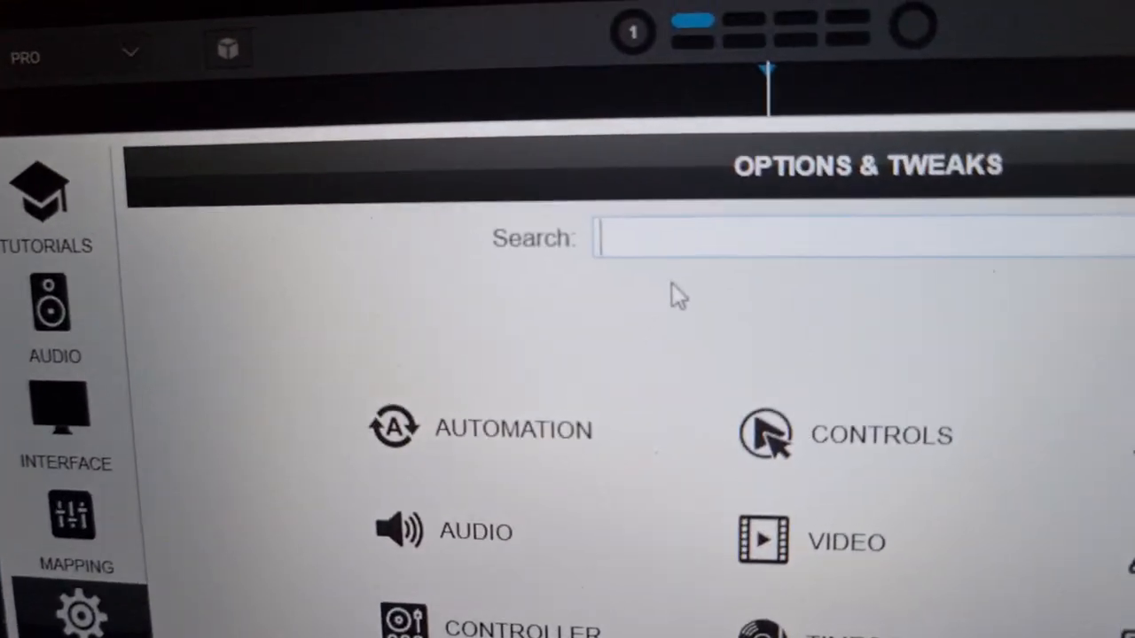
Filter the Options list with the search term "cross" to show crossfader settings
text(cro)
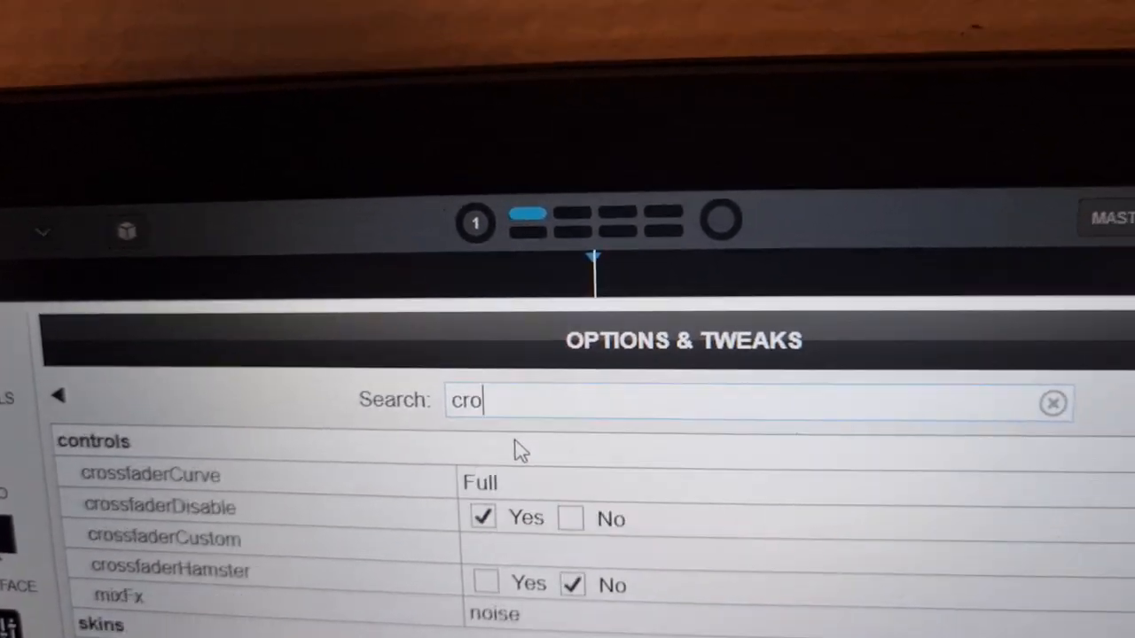
text(ss)
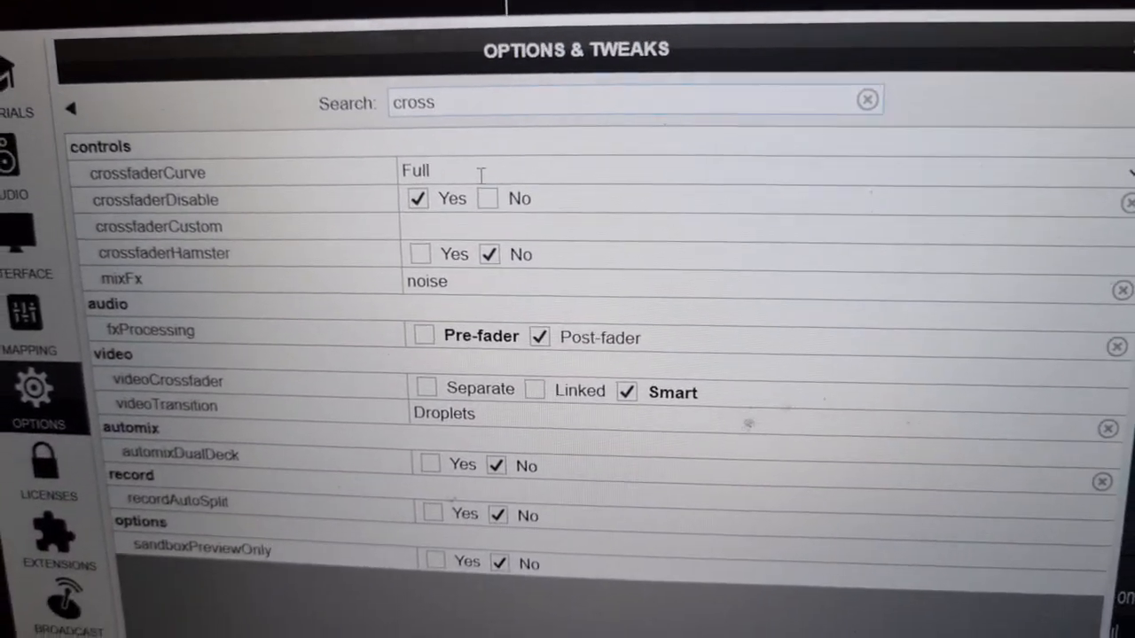
scroll(down, 3)
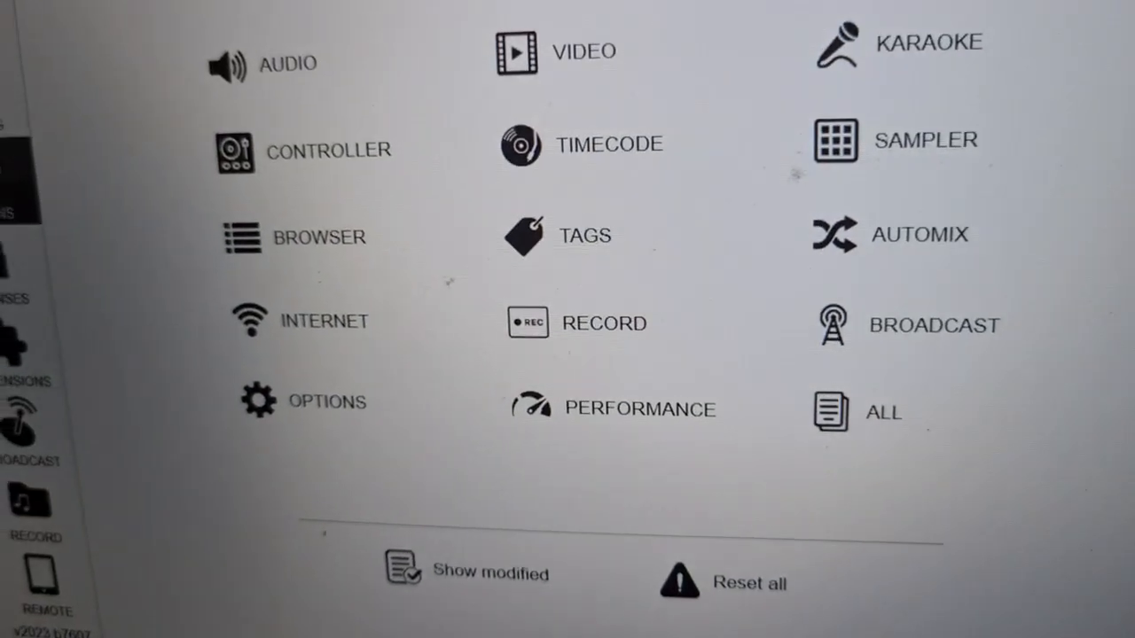
Bring up the controller mapper editor listing CUE, EFX, EQ and JOG assignments
click(330, 149)
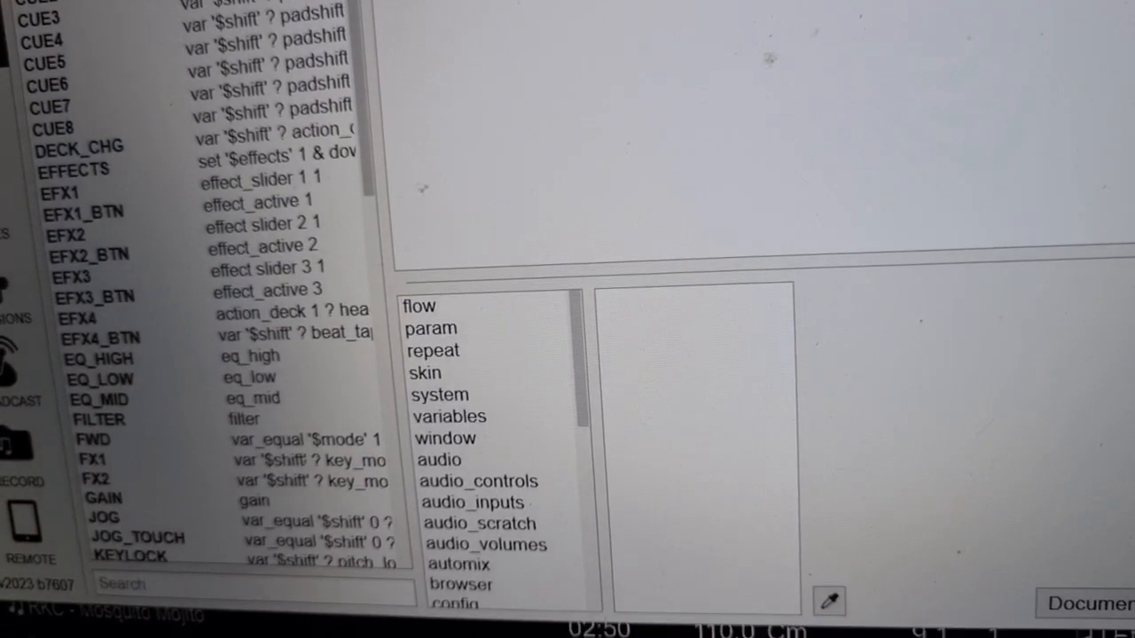